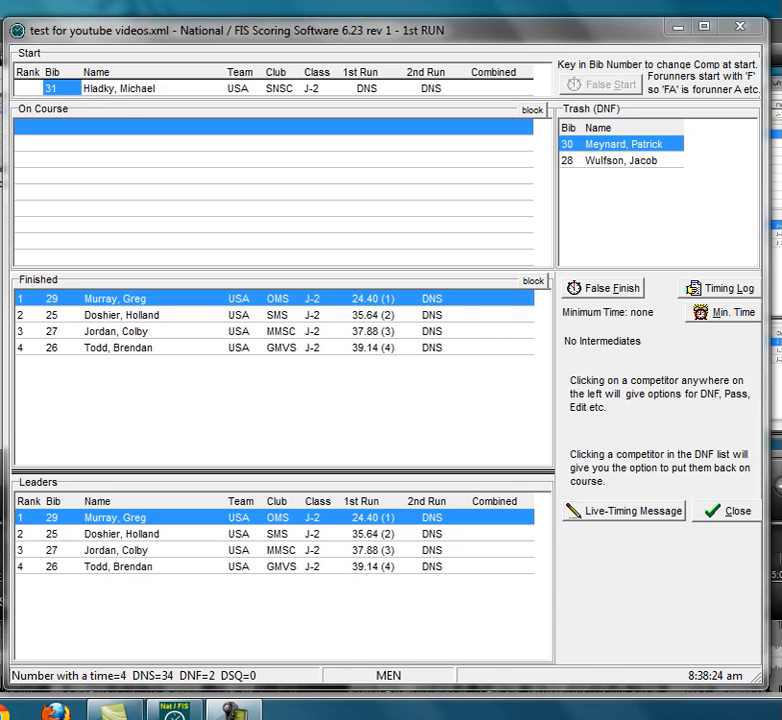
# Finish bib 31 Hladky in 23.31 and start bib 32 McGrath on course
pyautogui.click(599, 84)
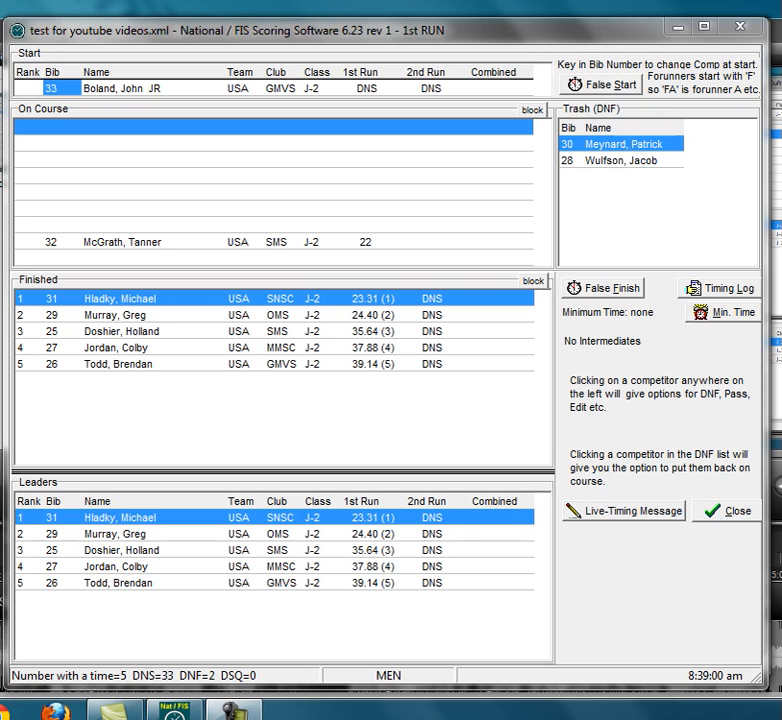
# Mark bib 31 Hladky as DNF so McGrath (32) leads in 9.91
pyautogui.click(120, 241)
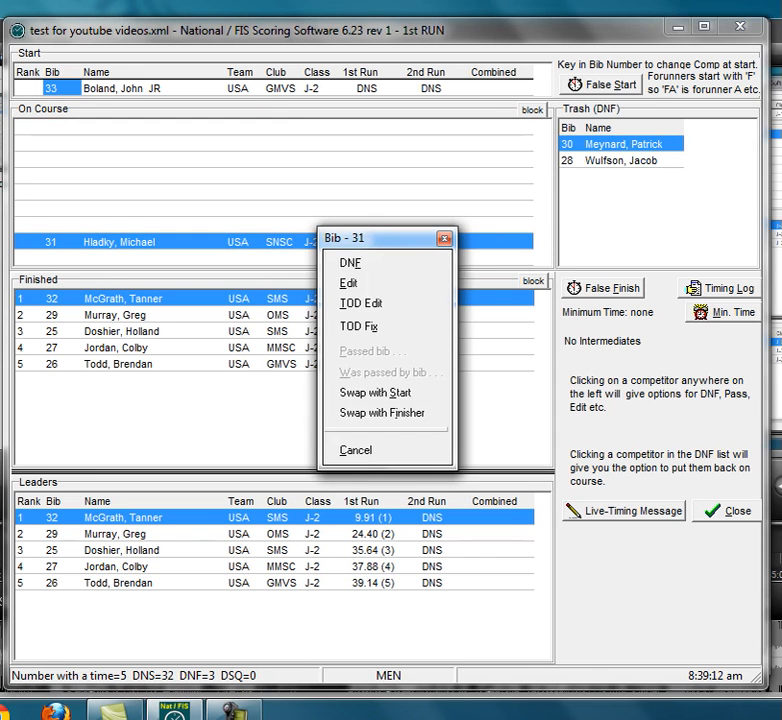
pyautogui.click(350, 262)
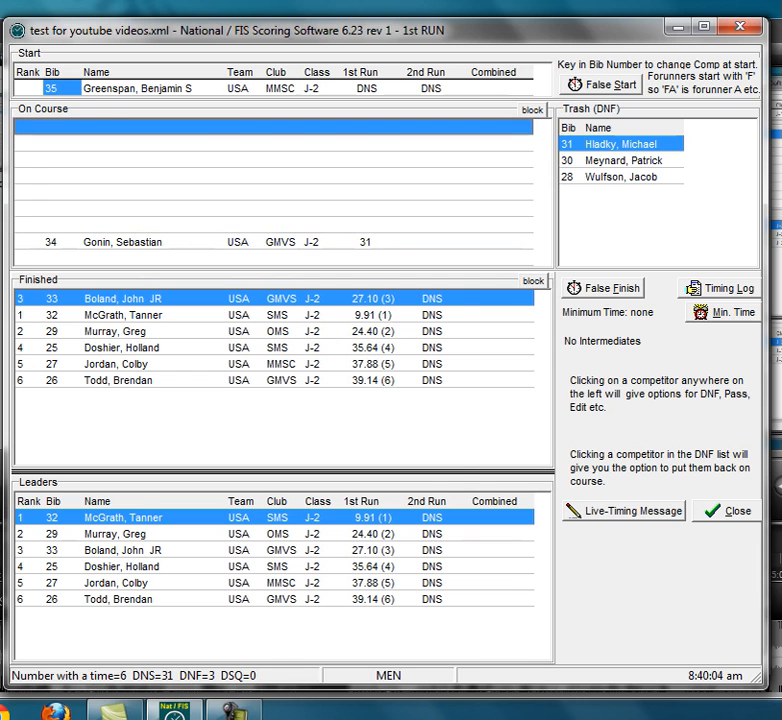
# Mark on-course bib 33 Boland DNF, leaving Gonin (34) second in 14.13
pyautogui.click(120, 241)
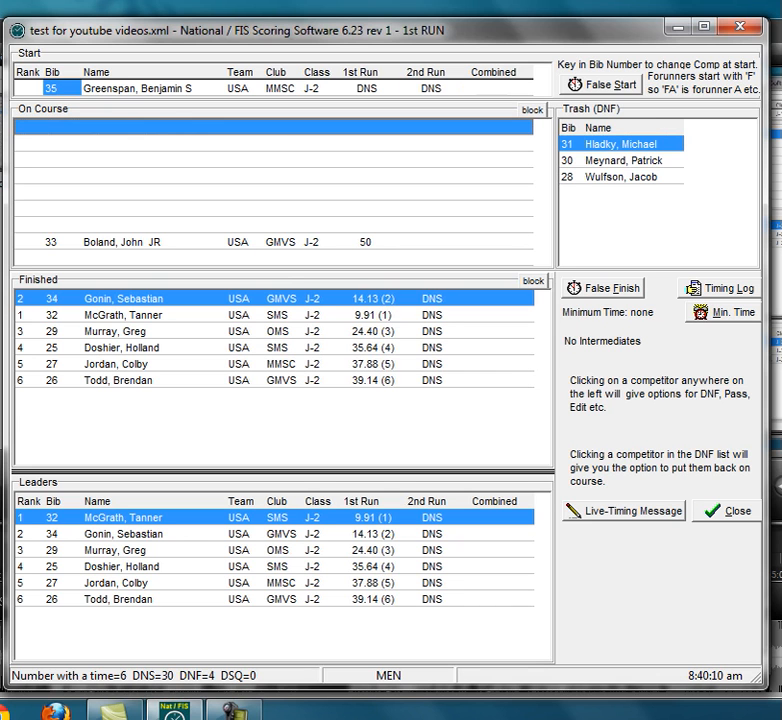
pyautogui.click(120, 241)
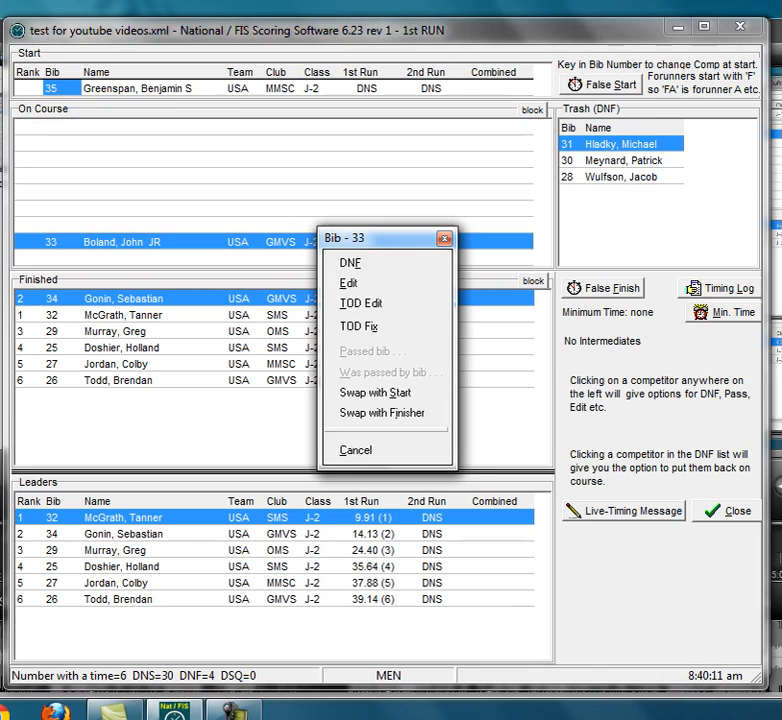
pyautogui.click(349, 262)
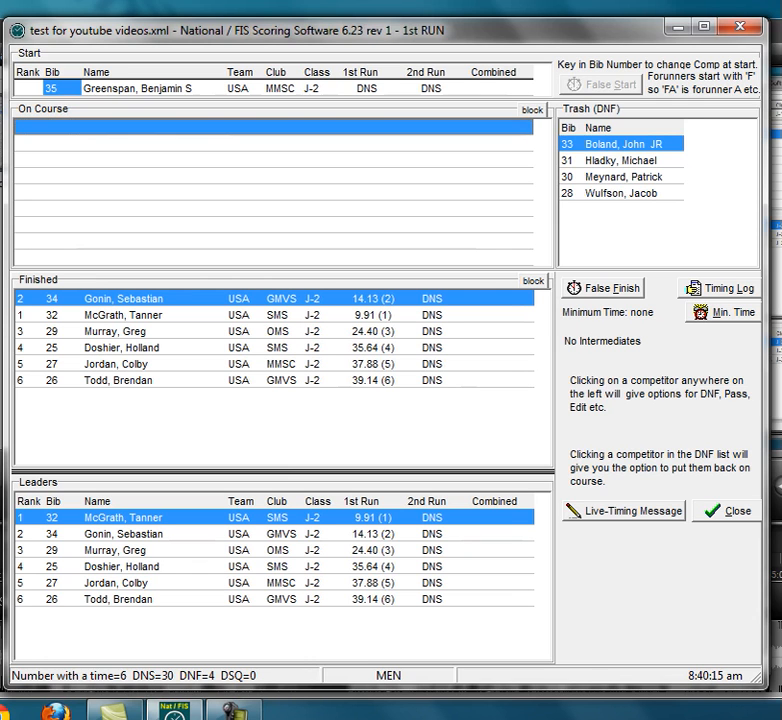